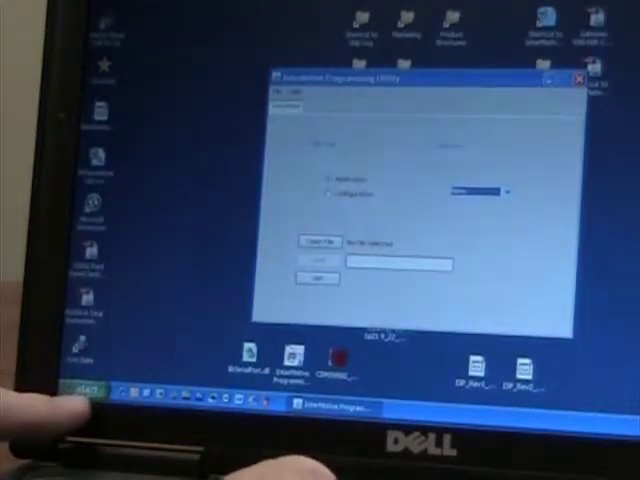
Step: Select COM1 as the communication port in the port dropdown
left_click(78, 389)
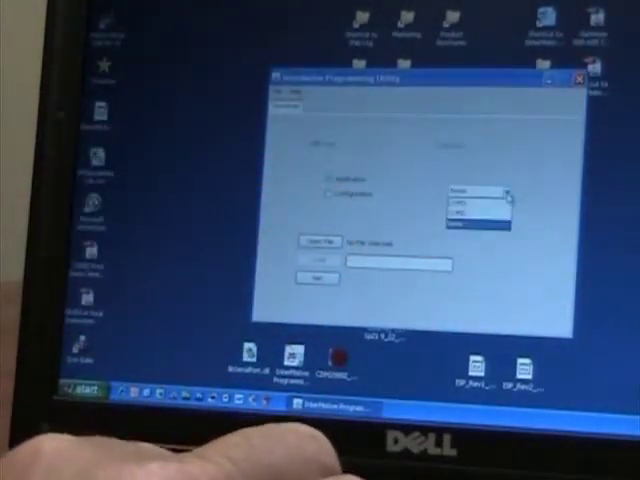
left_click(470, 195)
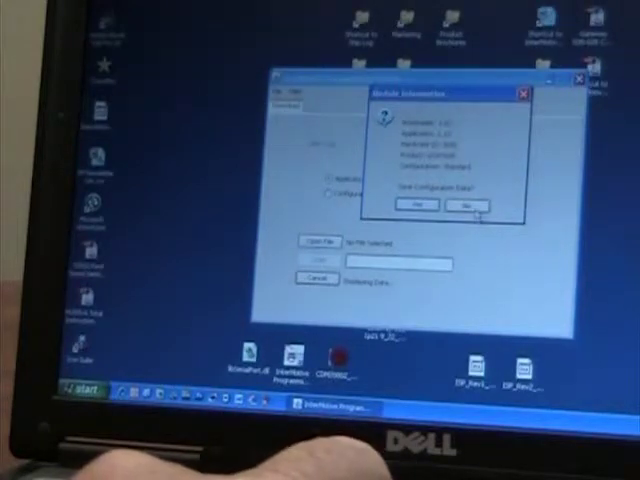
Step: Review the gateway's module information and choose No to saving its configuration data
left_click(466, 205)
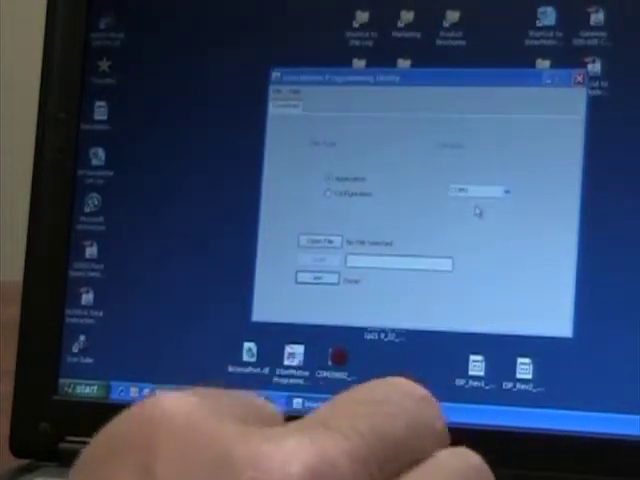